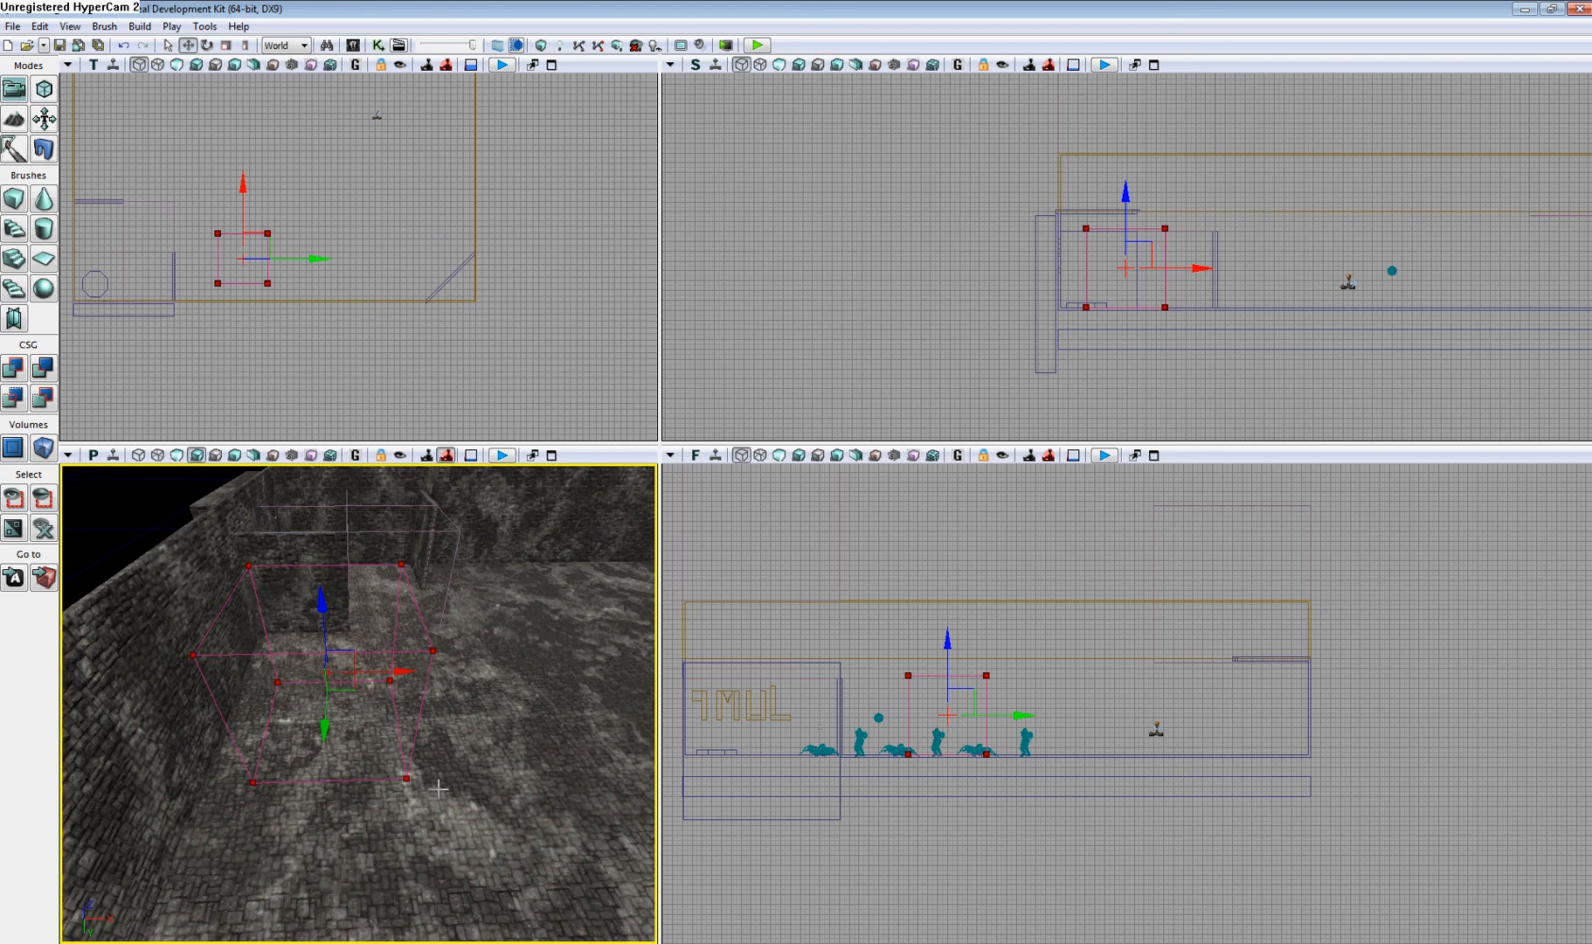
pyautogui.moveTo(467, 765)
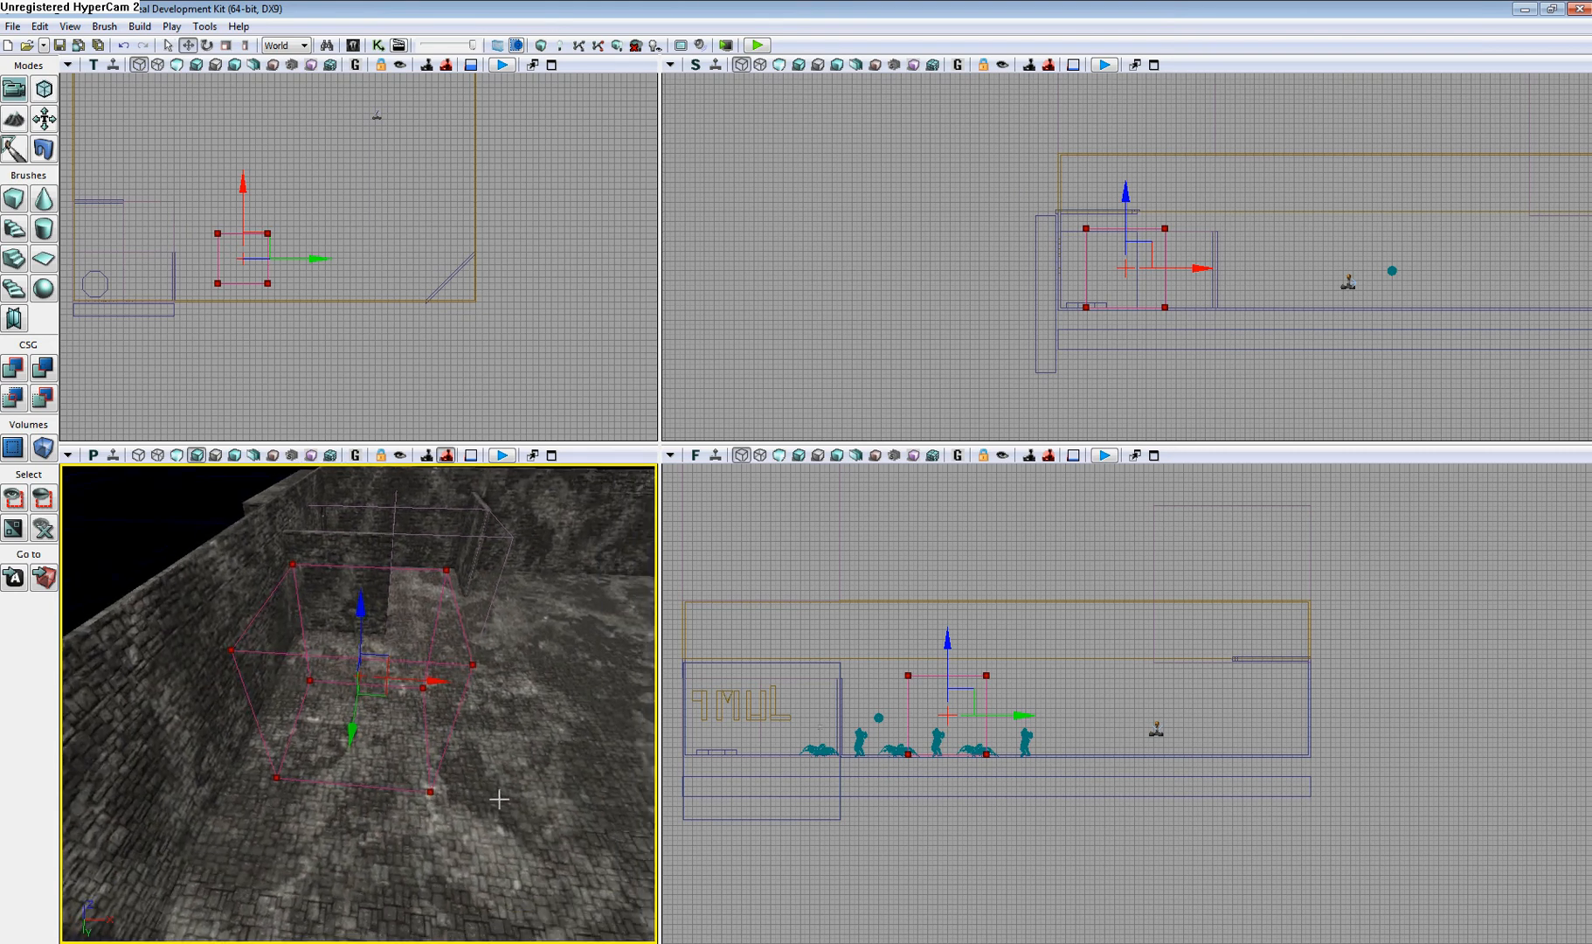
pyautogui.moveTo(366, 592)
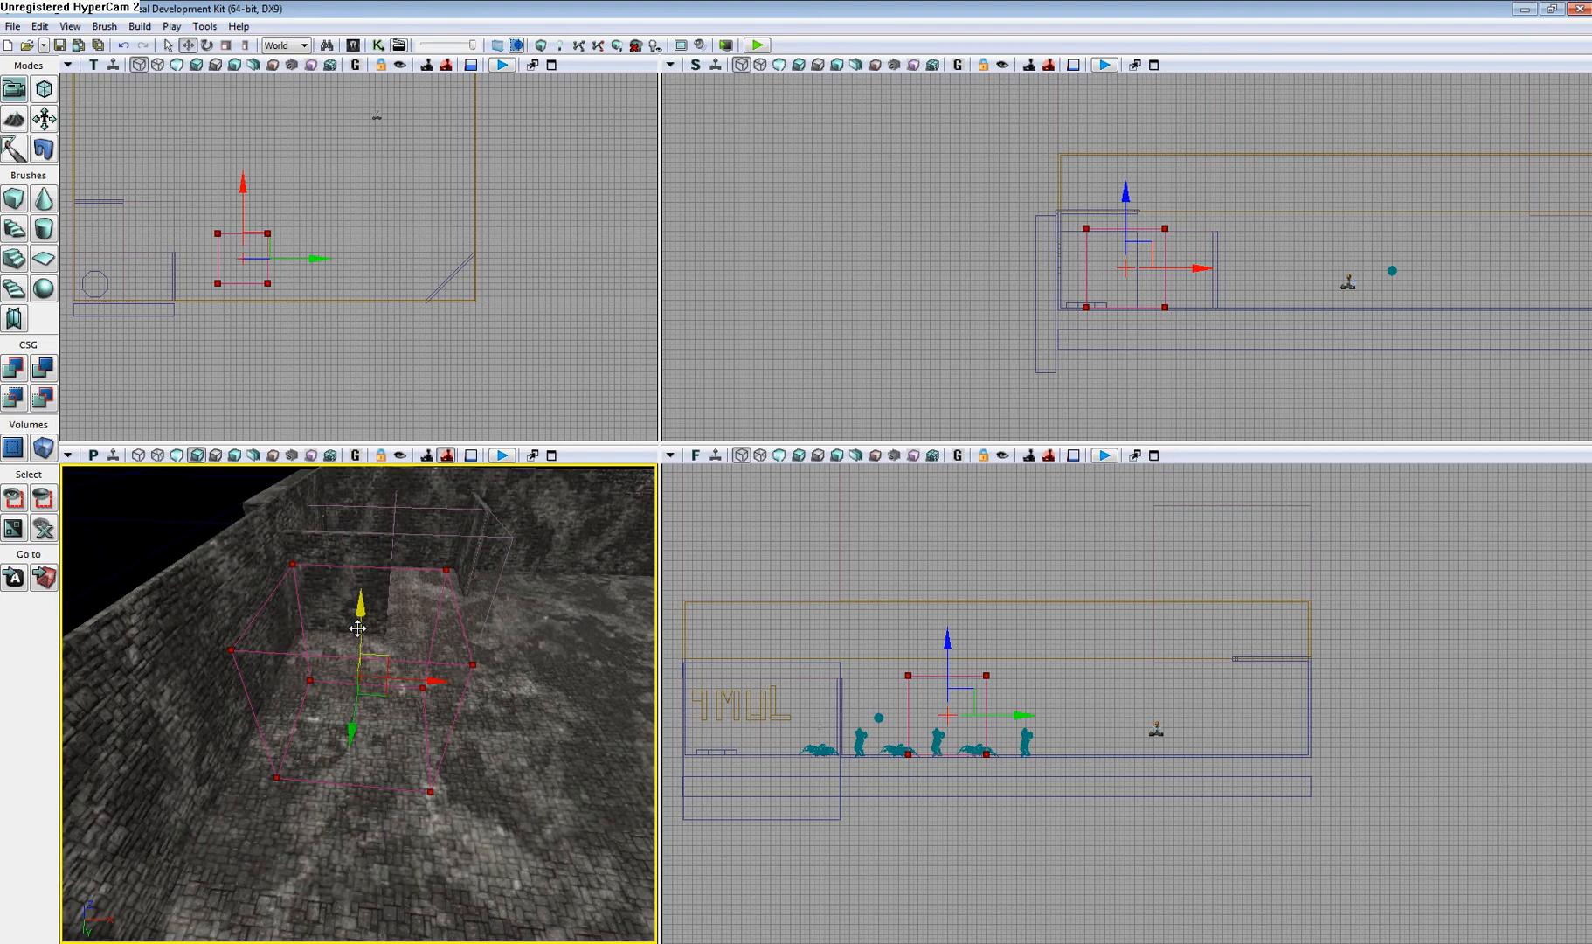
pyautogui.moveTo(43, 451)
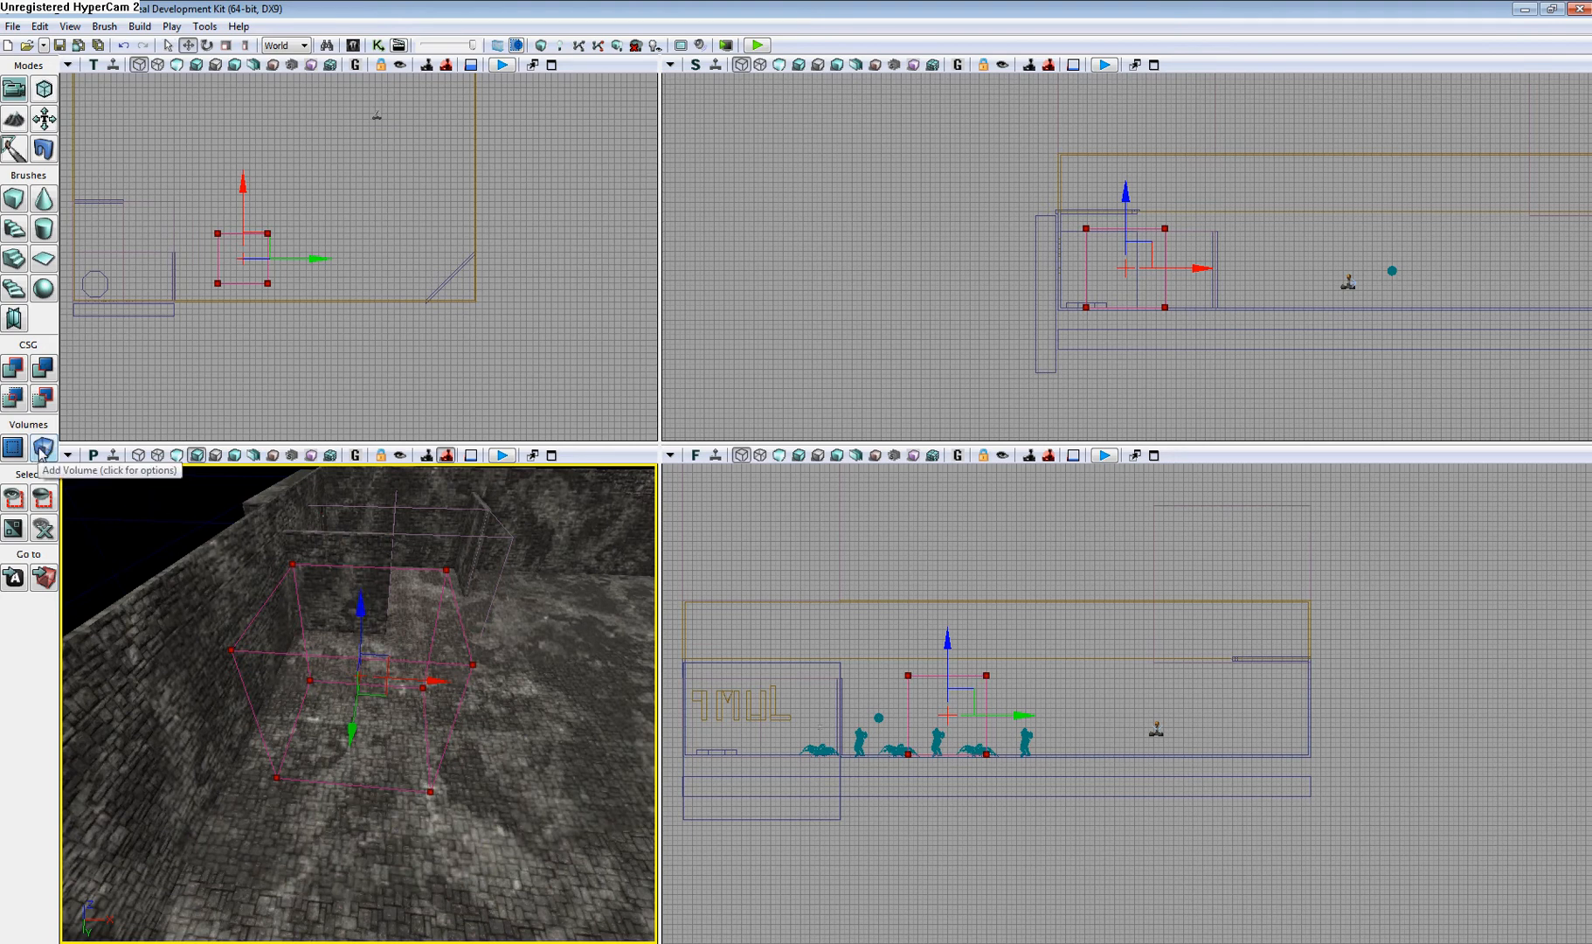
# Scroll the PhysicsVolume_6 properties down to the Volume section showing Force Pawn Walk and Process All Actors.
pyautogui.click(42, 454)
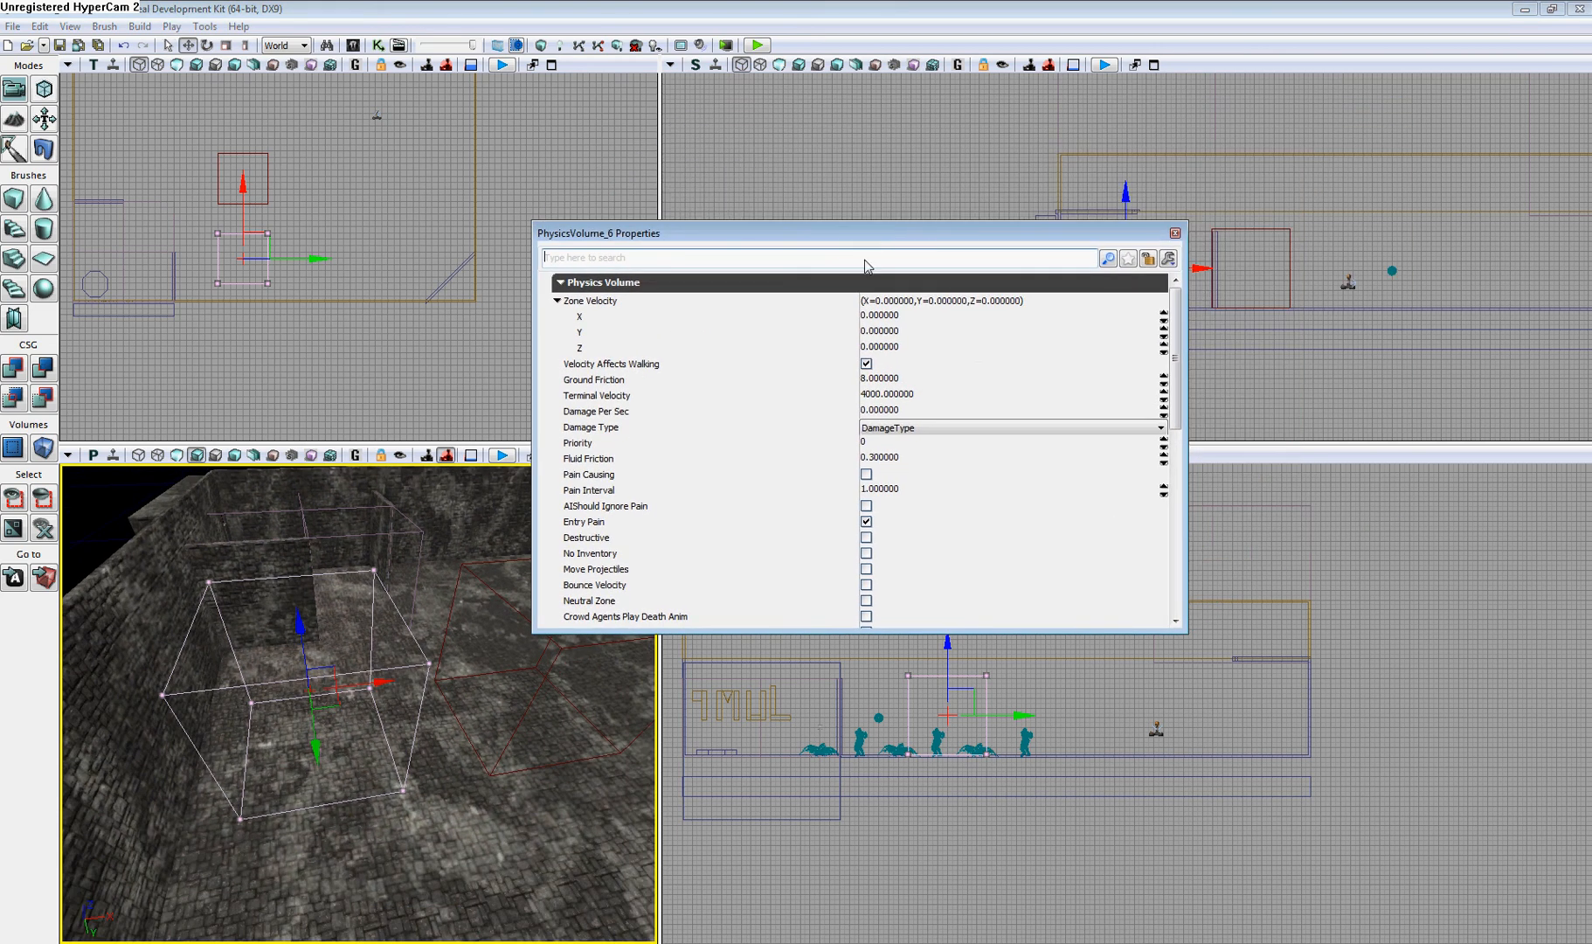
pyautogui.moveTo(607, 318)
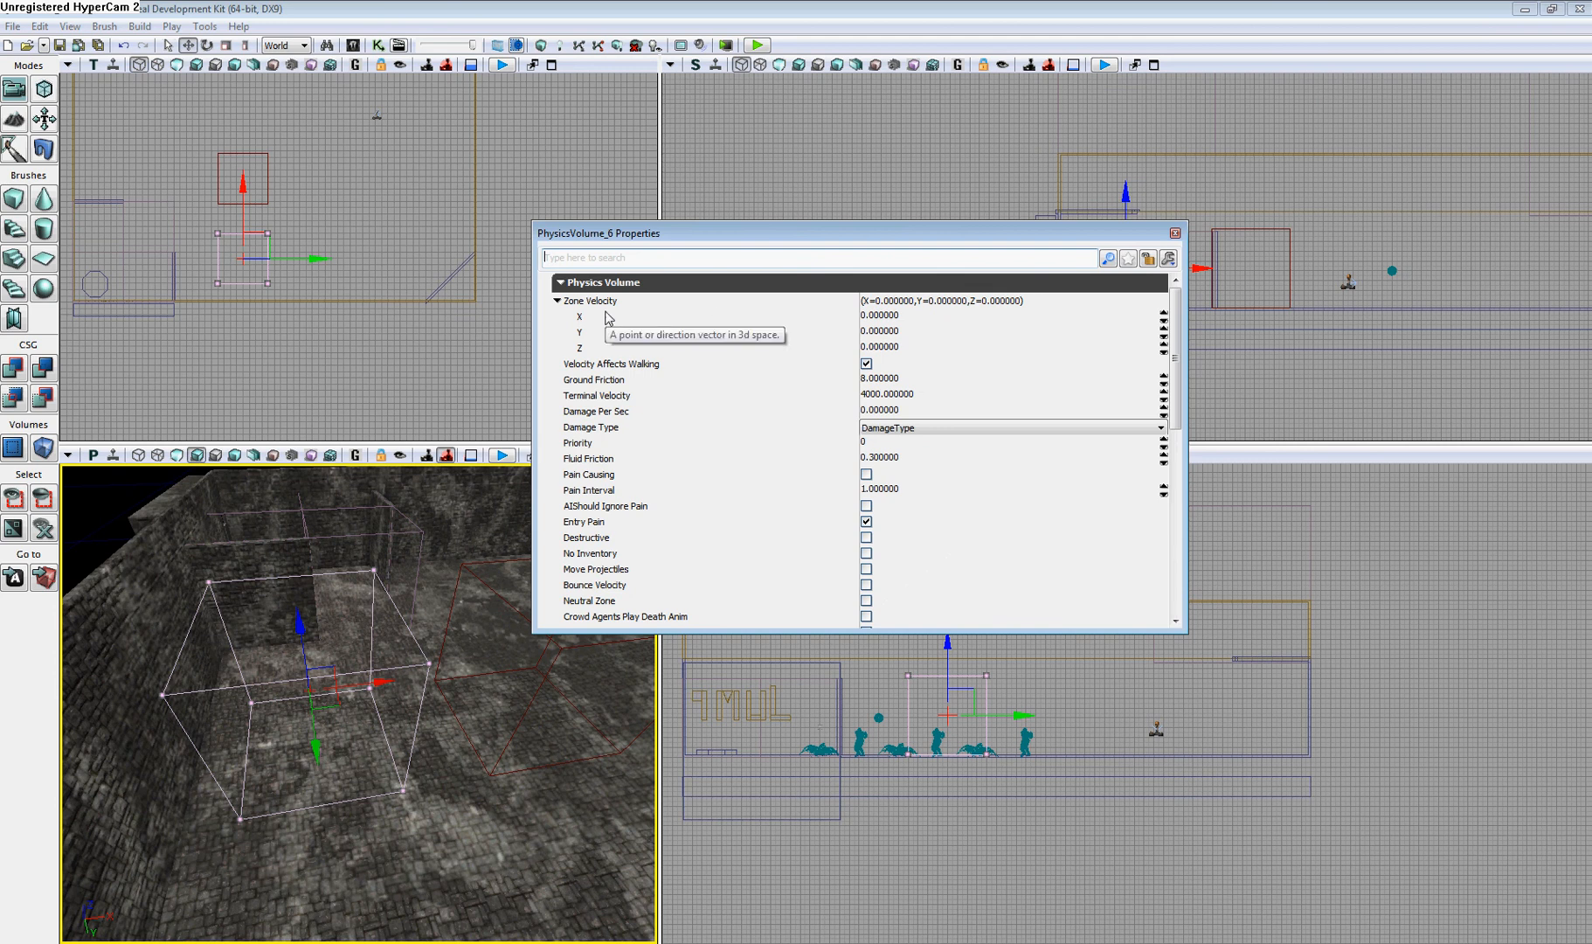
pyautogui.moveTo(730, 343)
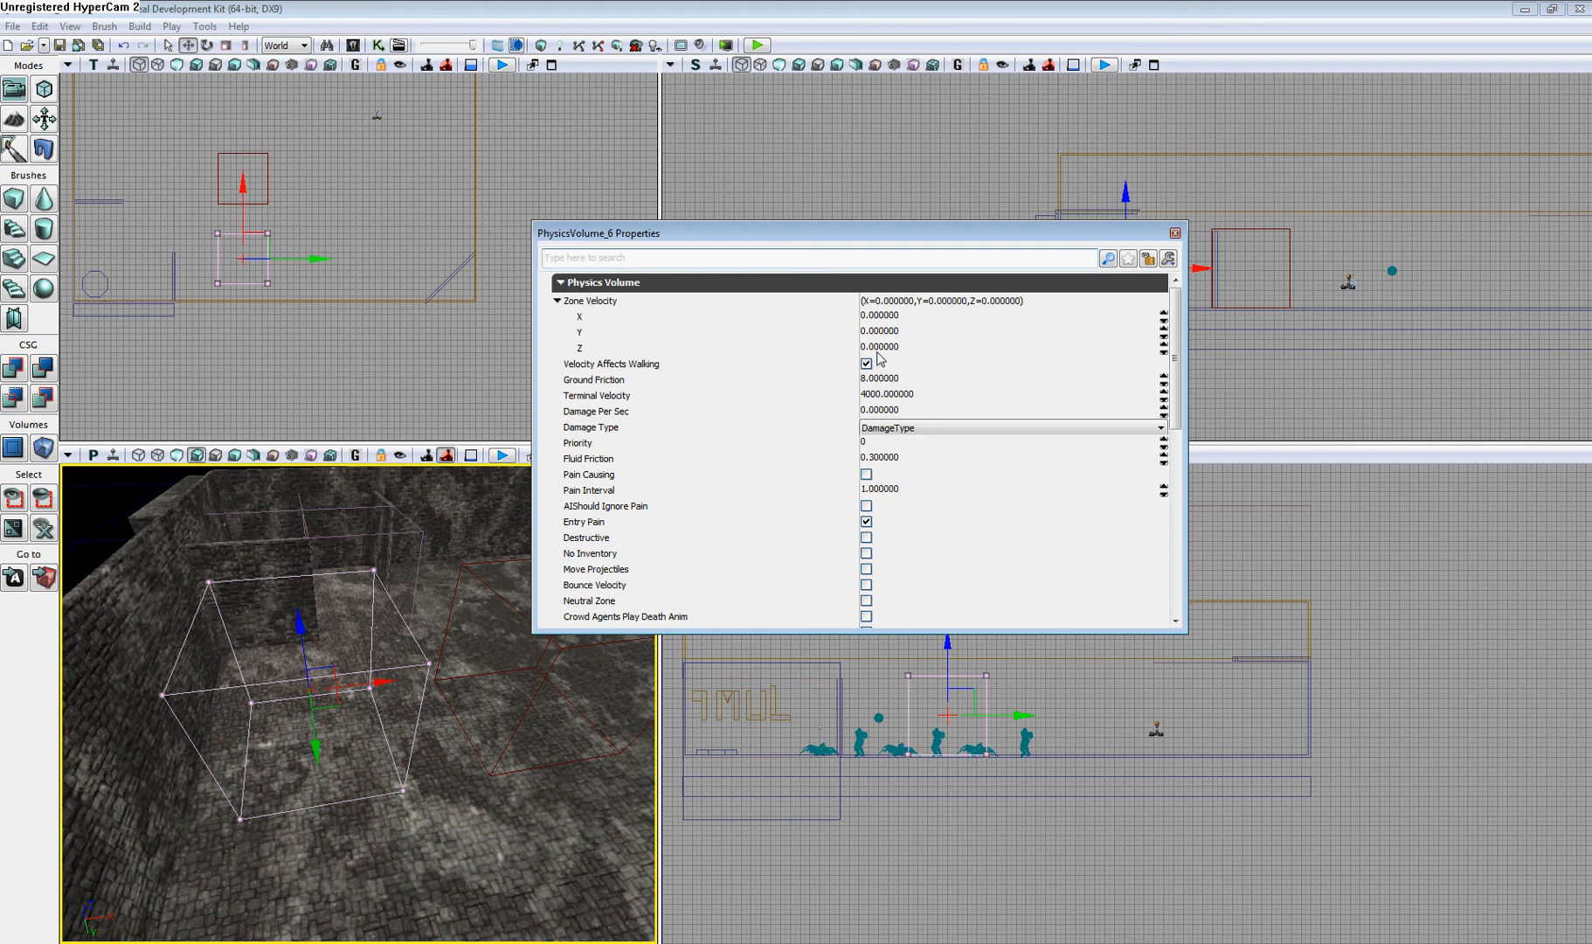
pyautogui.moveTo(876, 395)
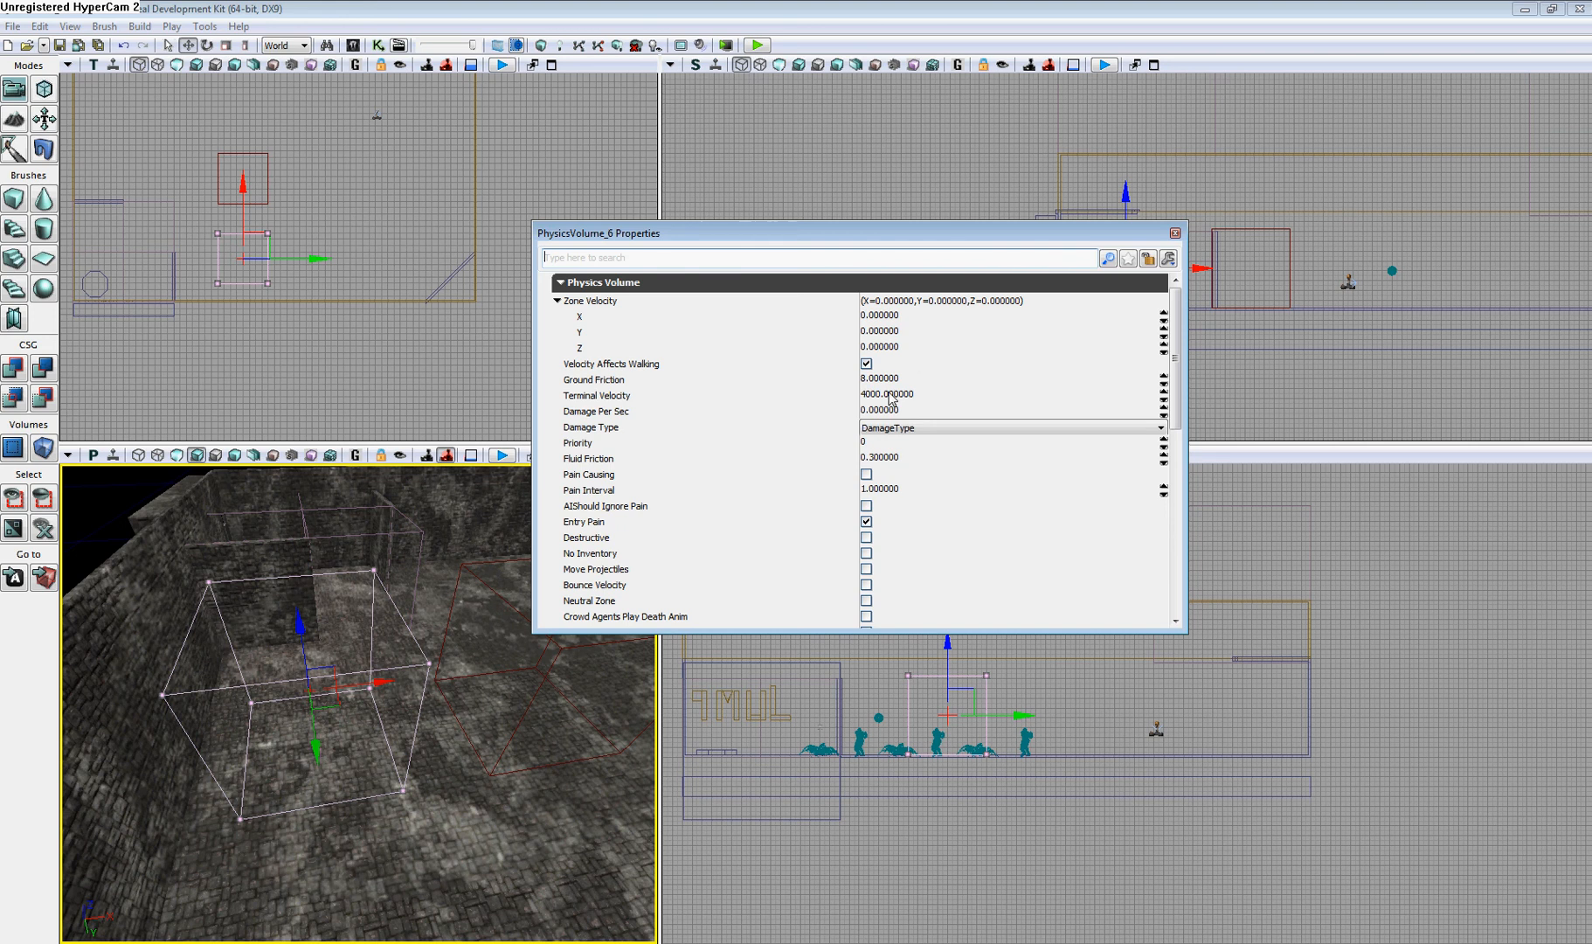
pyautogui.moveTo(622, 430)
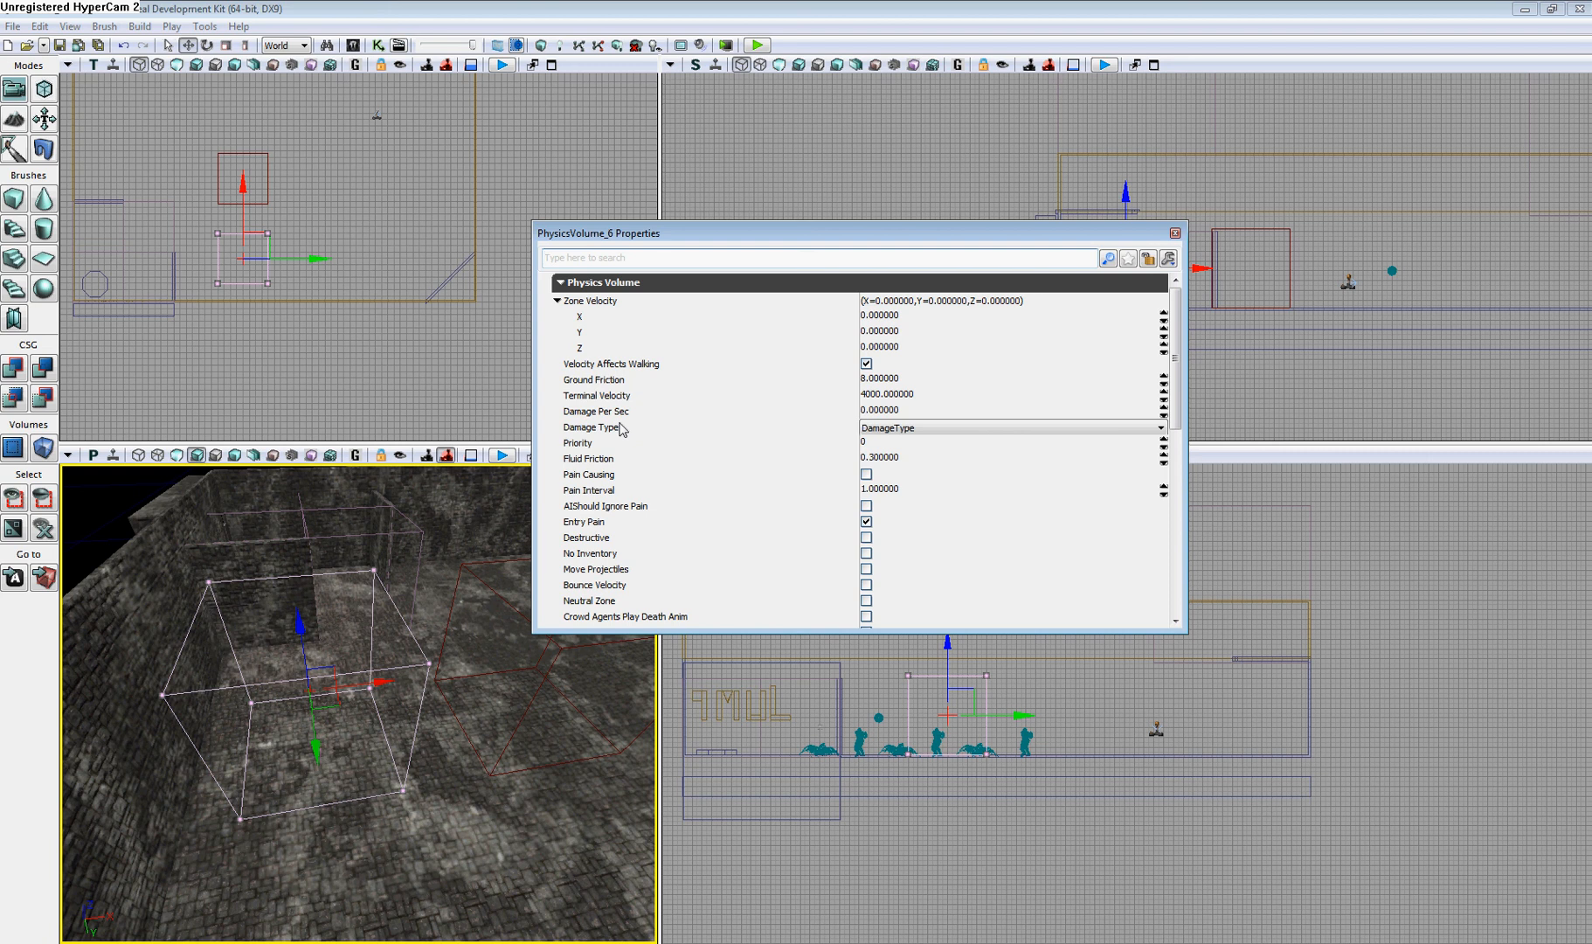
pyautogui.moveTo(769, 499)
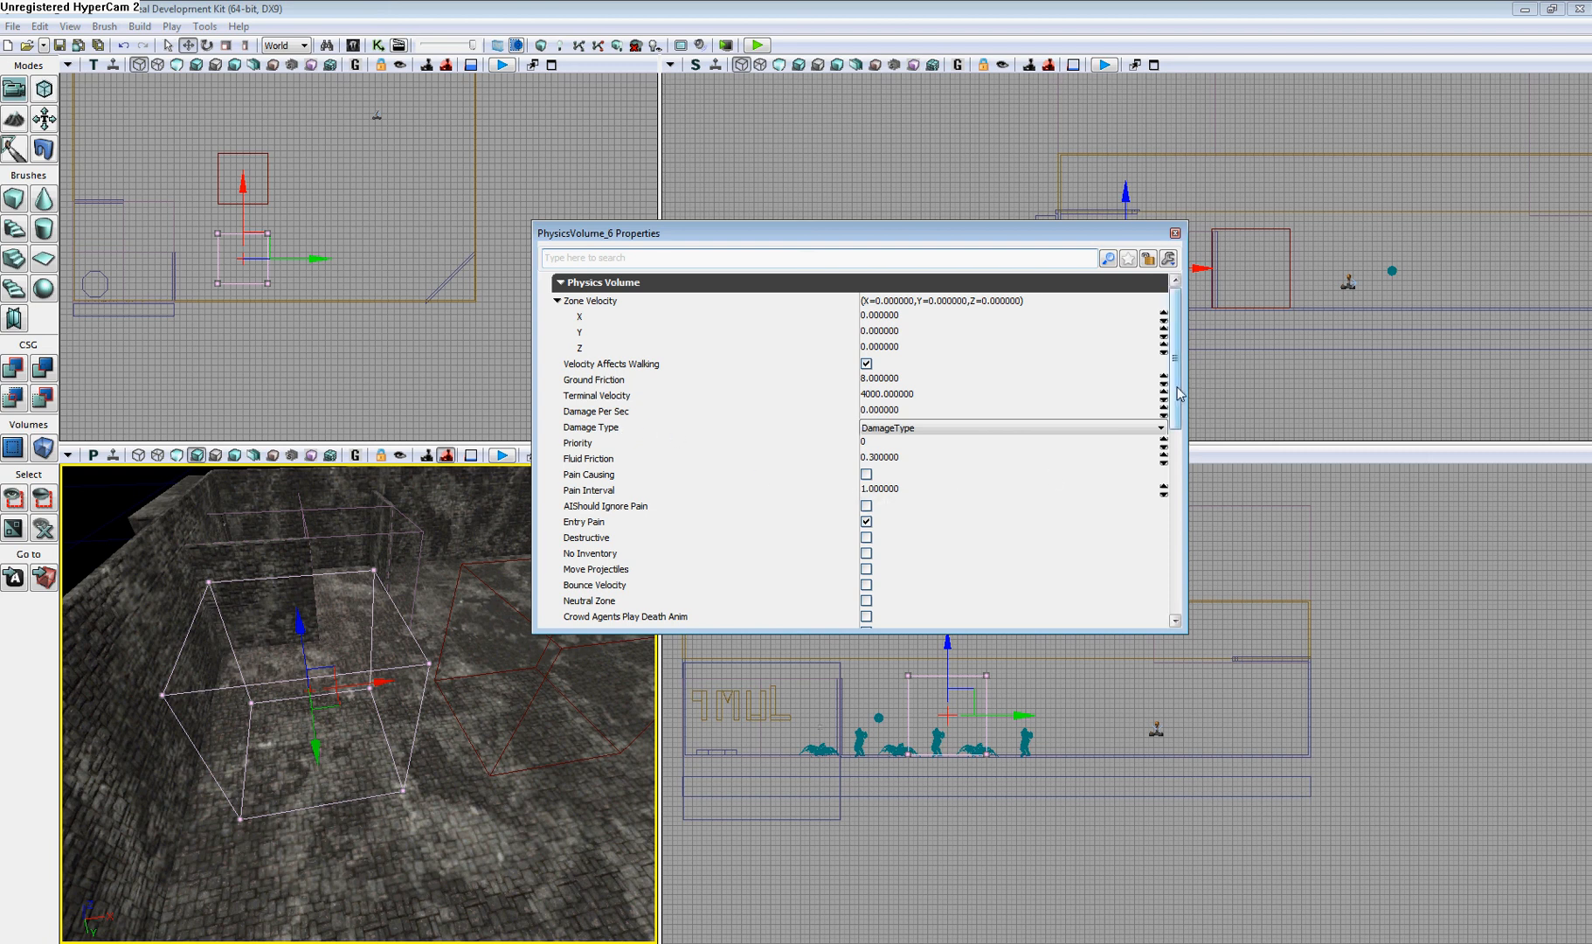
pyautogui.scroll(-3)
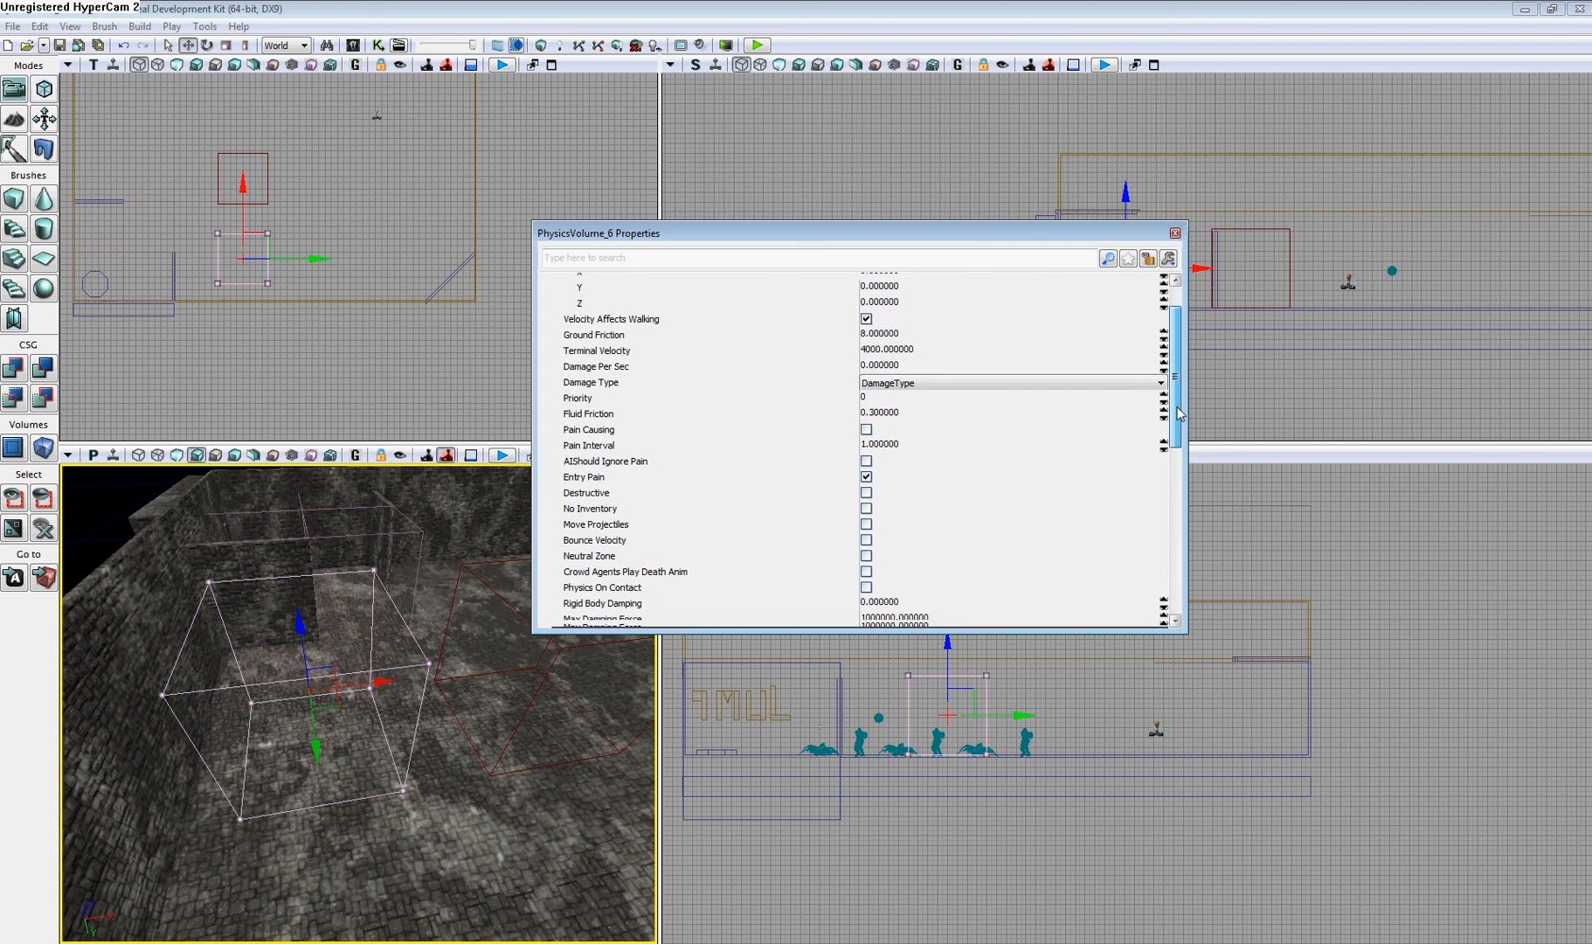
pyautogui.scroll(-3)
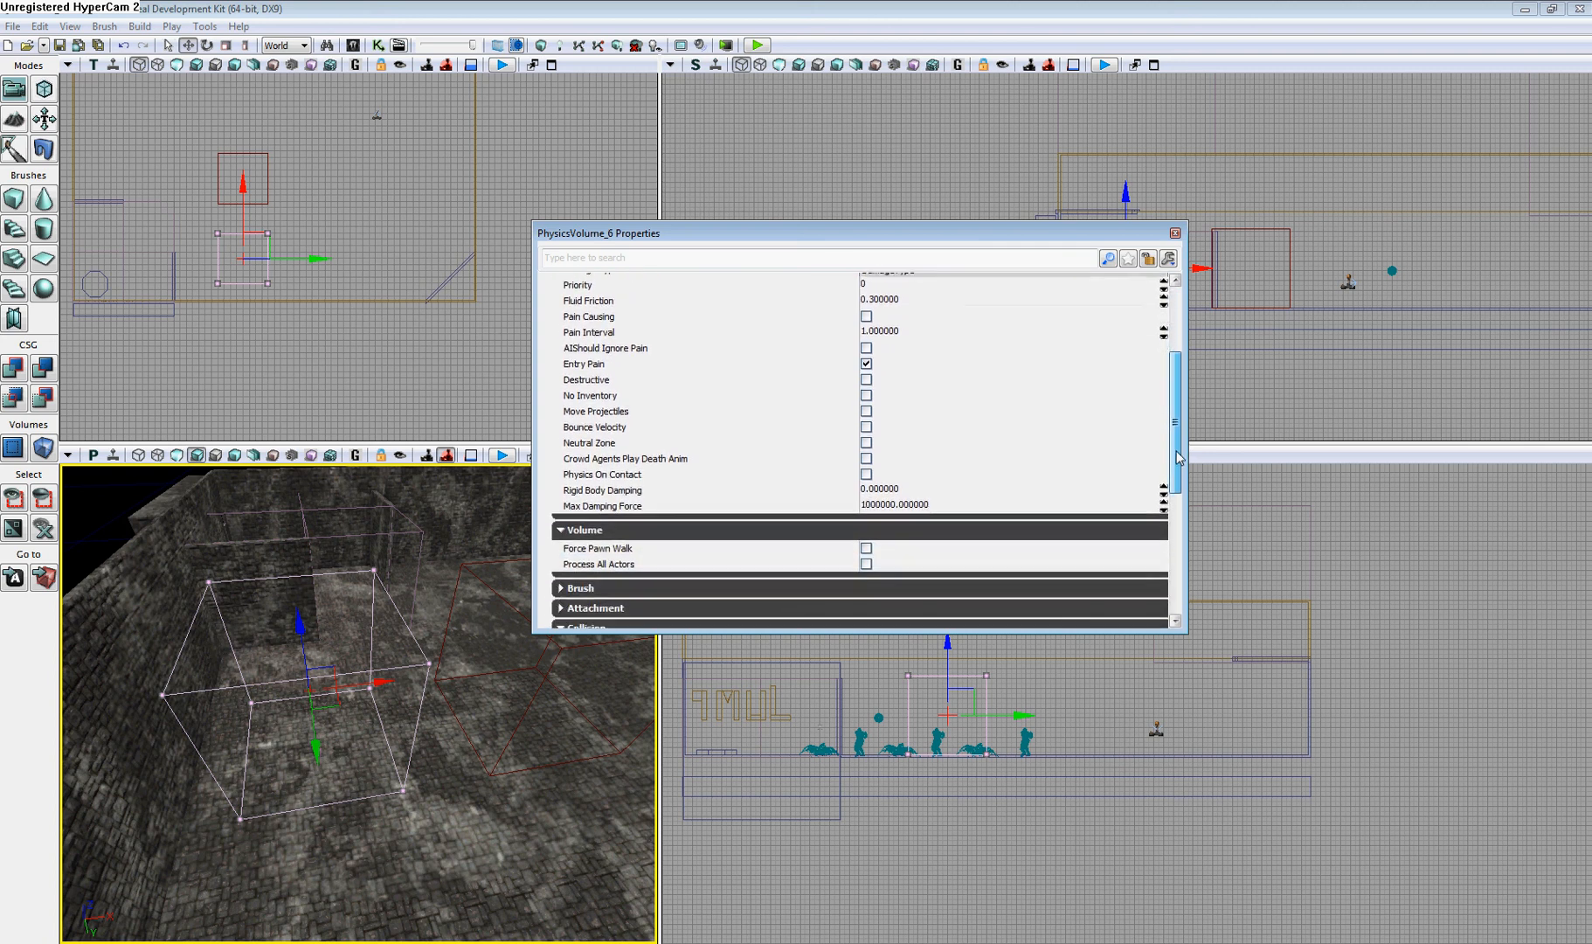